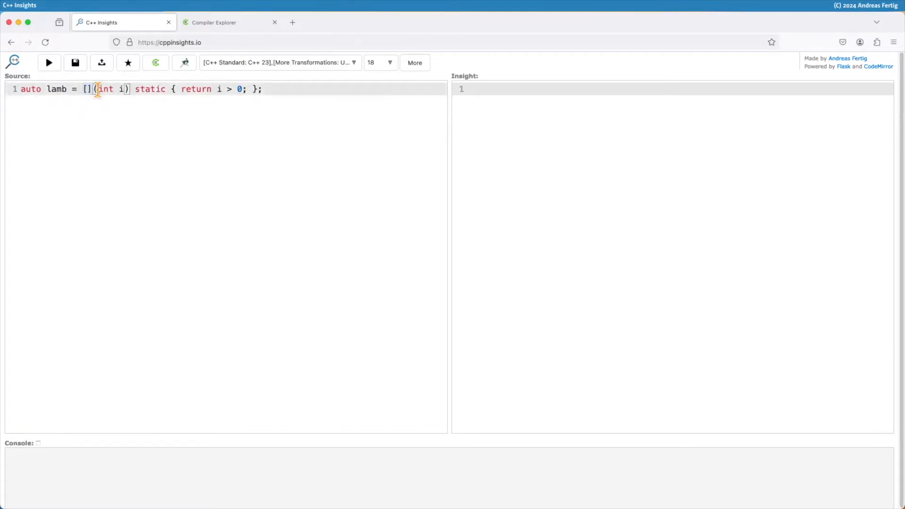
Step: Highlight the lambda's int i parameter and static keyword, and generate its insight
drag(96, 89, 123, 90)
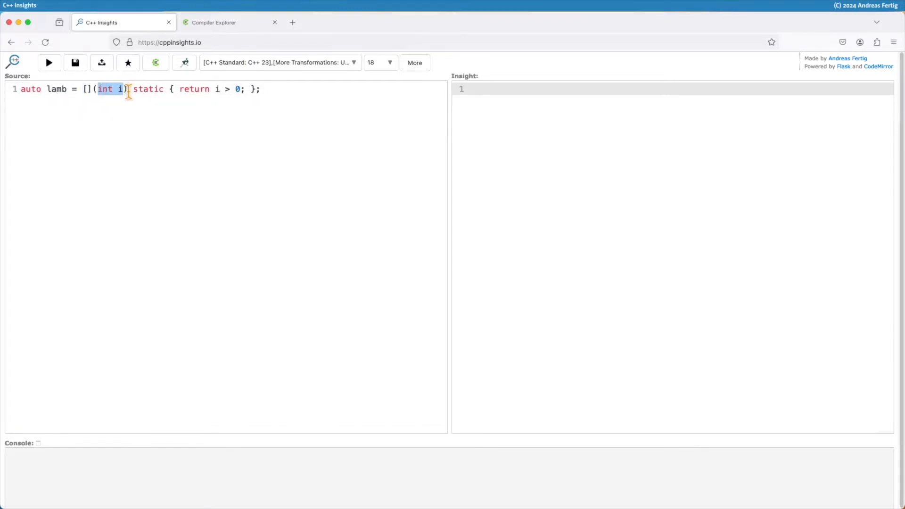
double_click(148, 89)
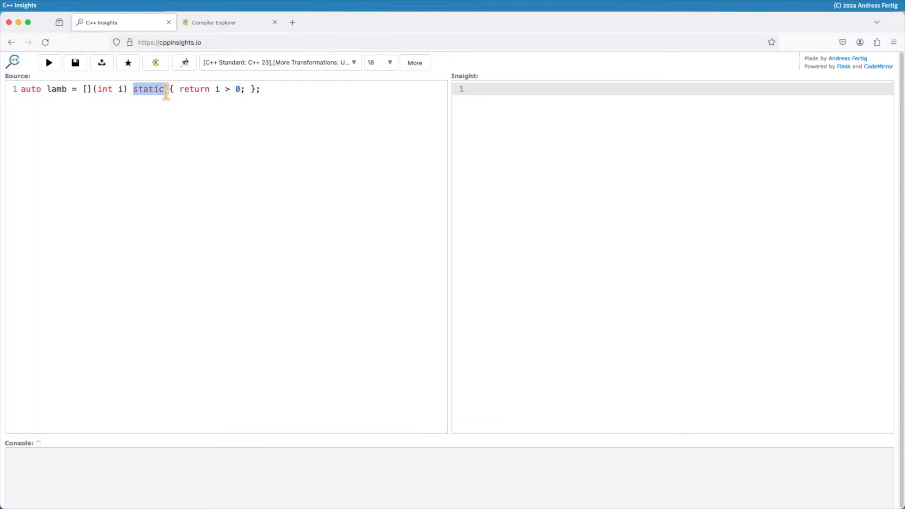
mouse_move(167, 111)
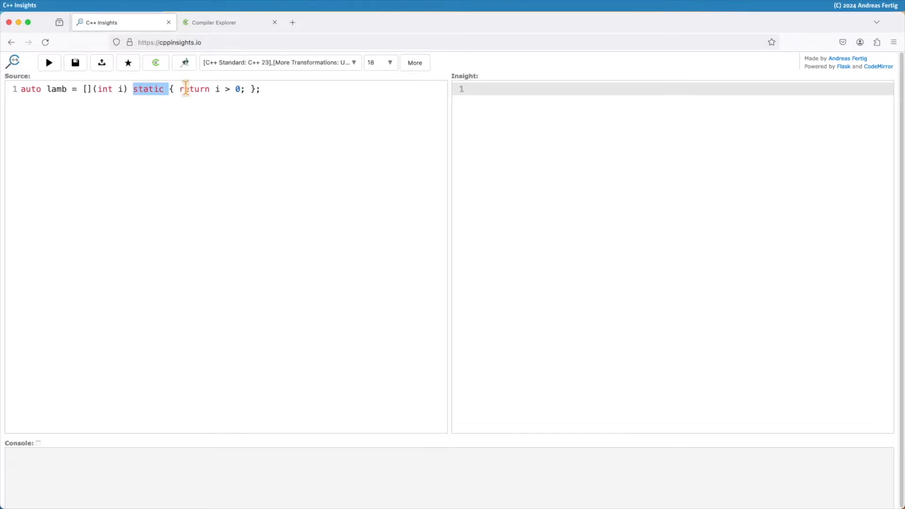
click(48, 62)
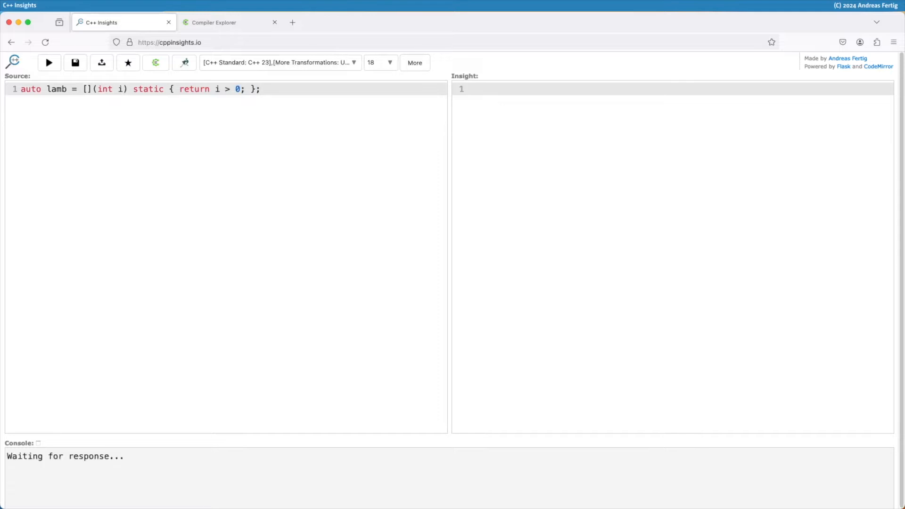
click(48, 62)
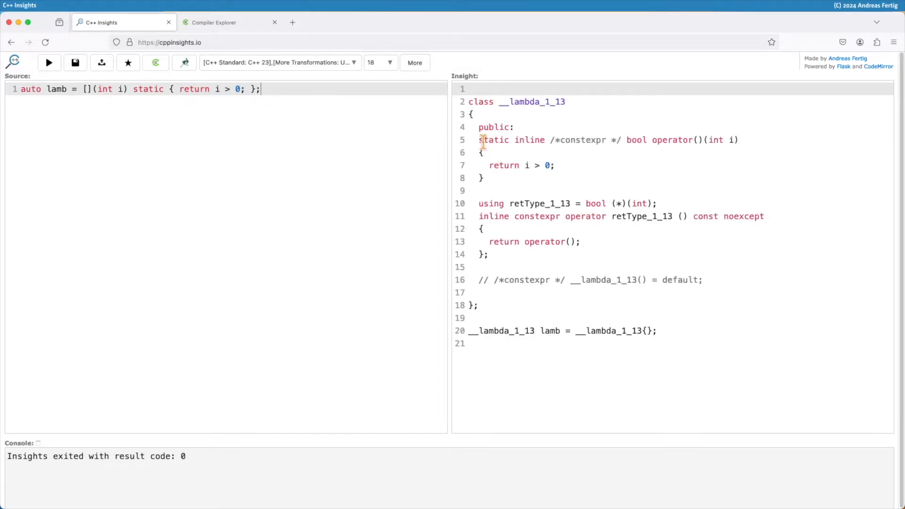
double_click(147, 89)
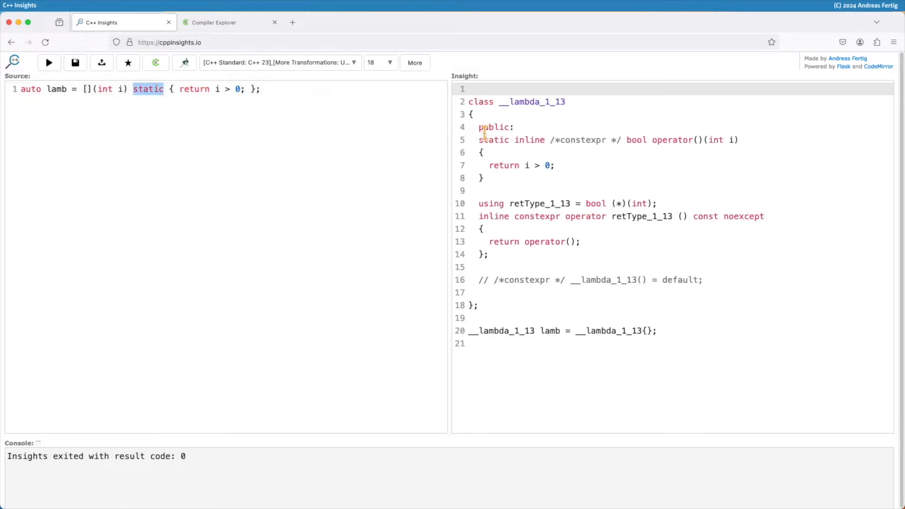
drag(479, 140, 485, 178)
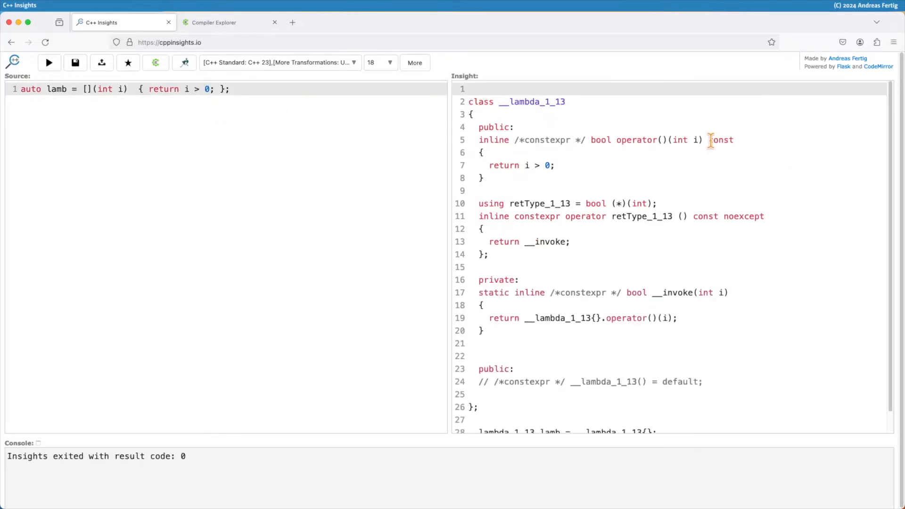
Step: Mark the generated const operator, type 'static' back into the lambda, and view Compiler Explorer
double_click(721, 140)
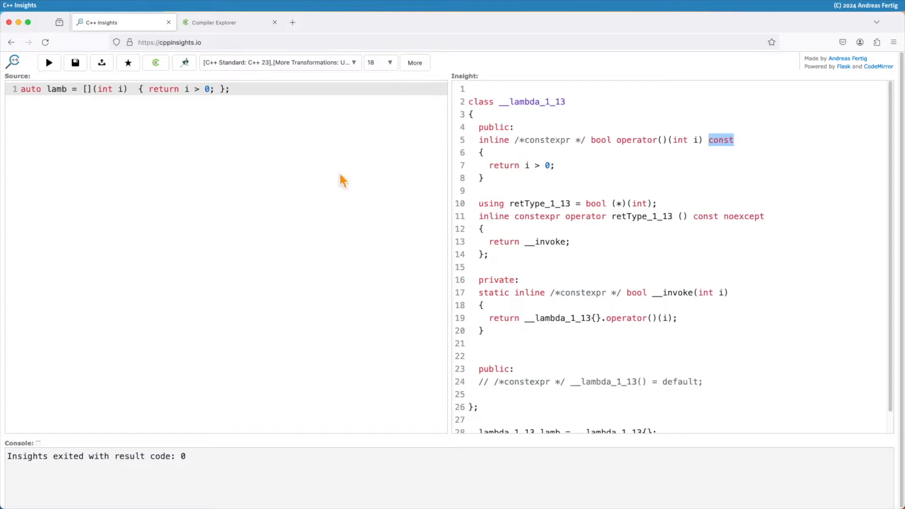
text(static)
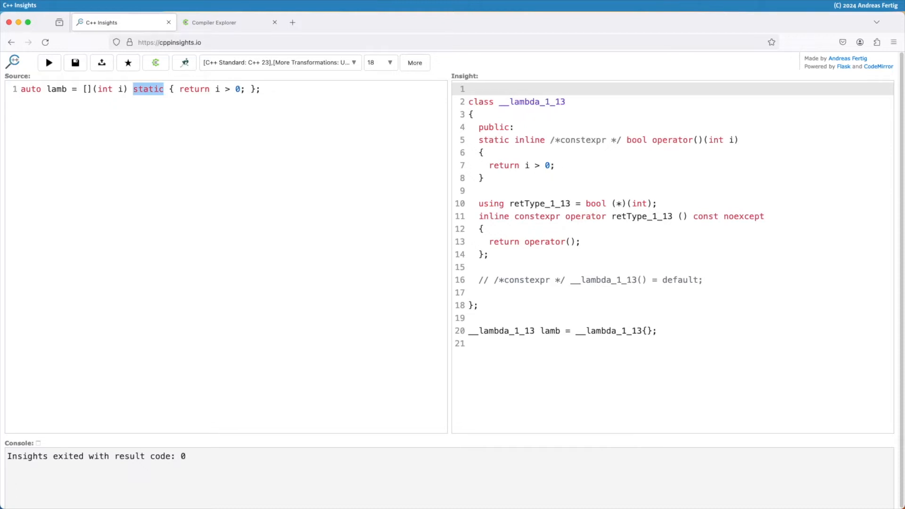
mouse_move(311, 80)
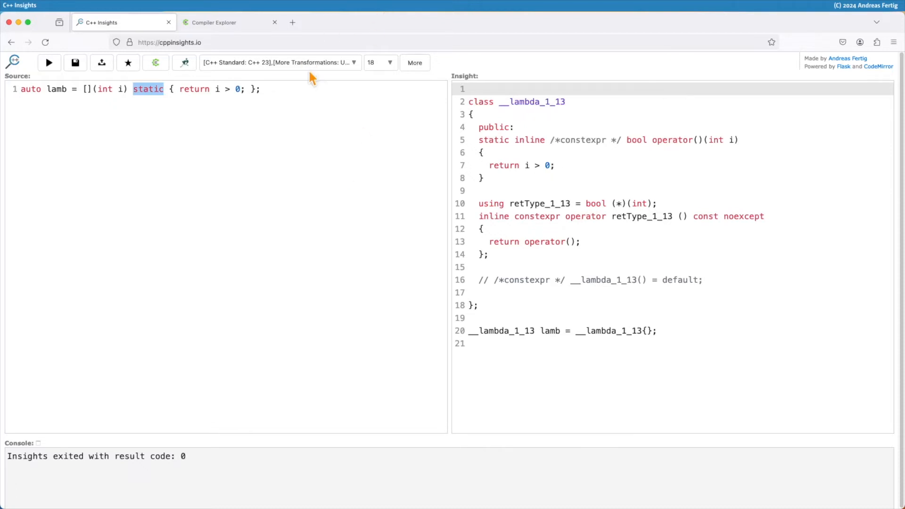
click(225, 22)
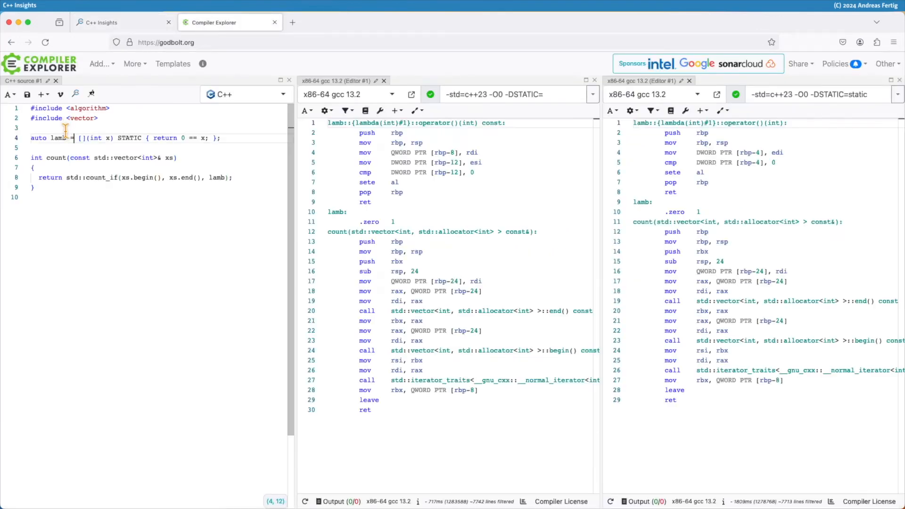
double_click(58, 138)
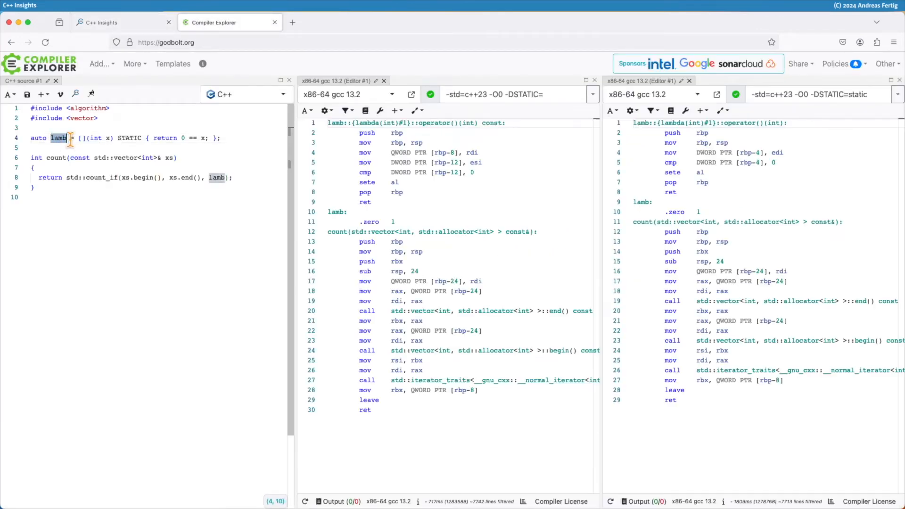
click(82, 139)
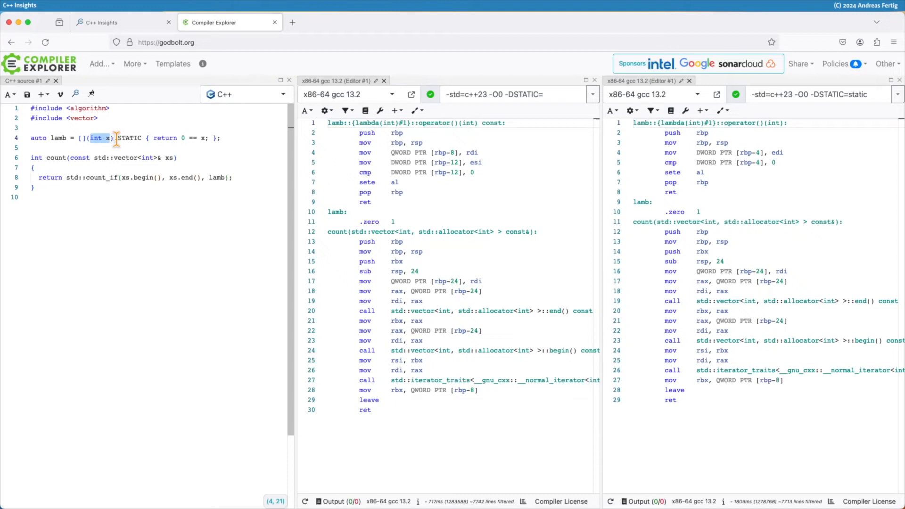
double_click(128, 138)
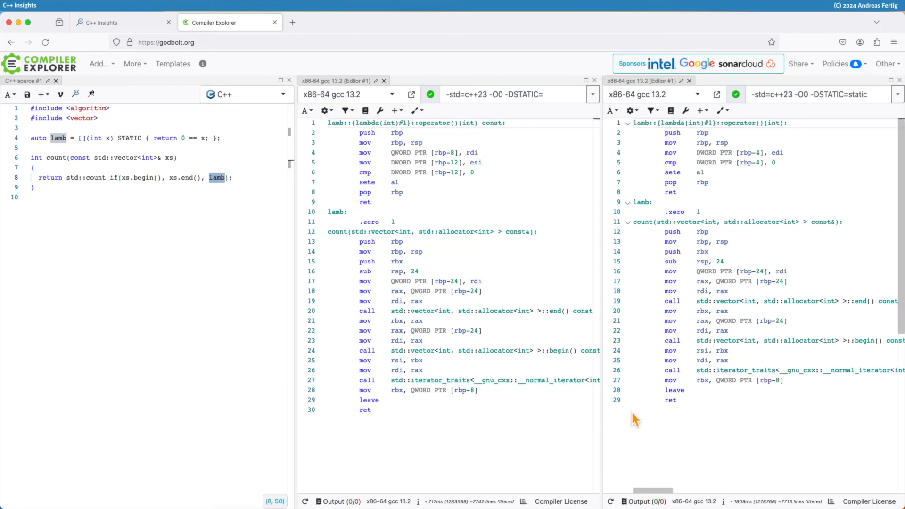
mouse_move(376, 153)
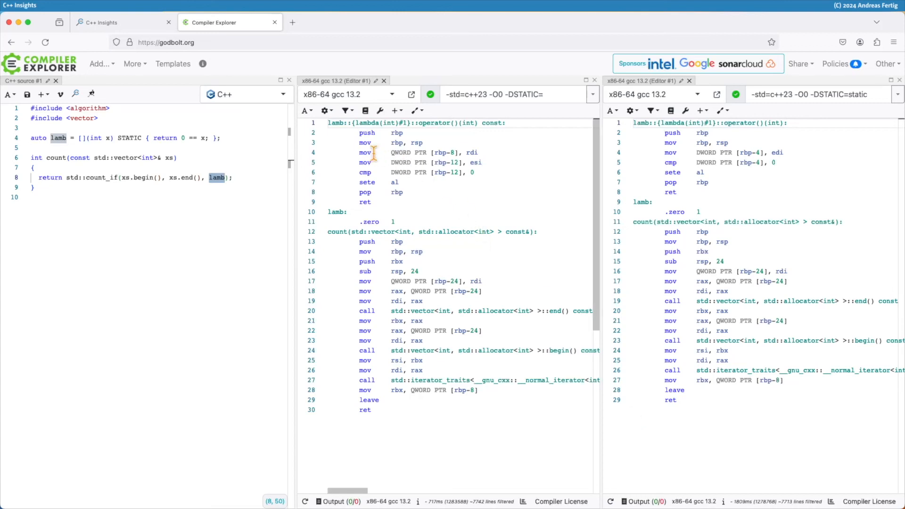